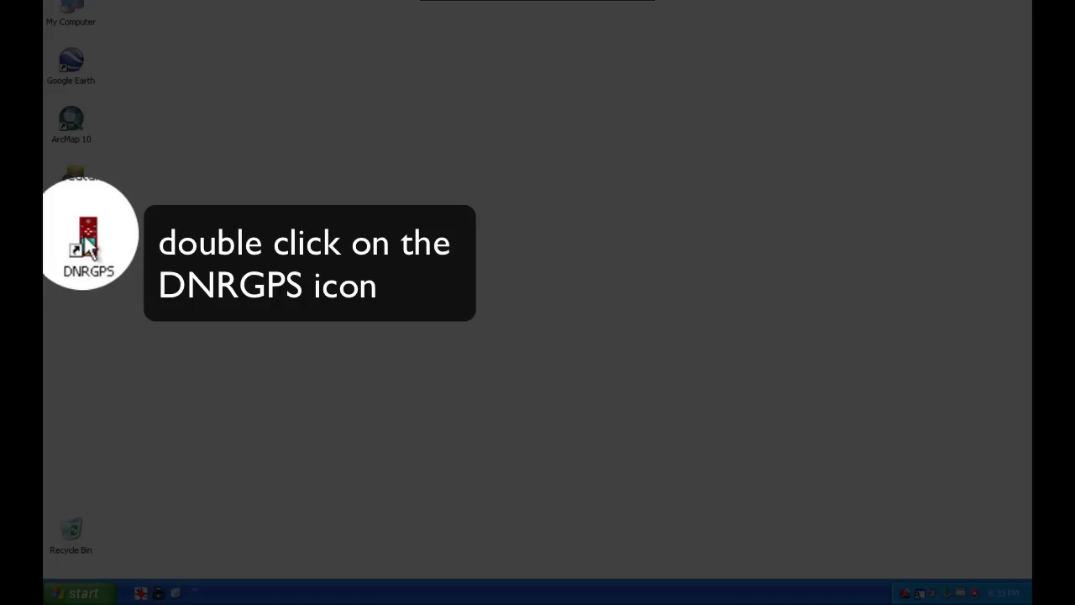
Launch DNR GPS from the DNRGPS desktop shortcut
double_click(71, 239)
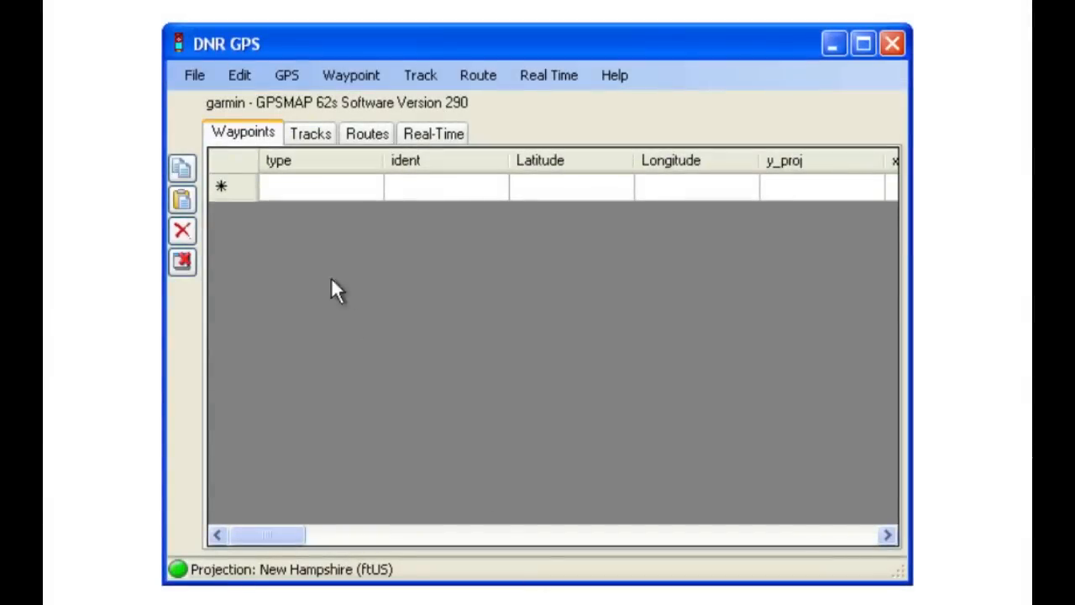
Start Download All from the GPS menu to list the files available on the Garmin
left_click(285, 75)
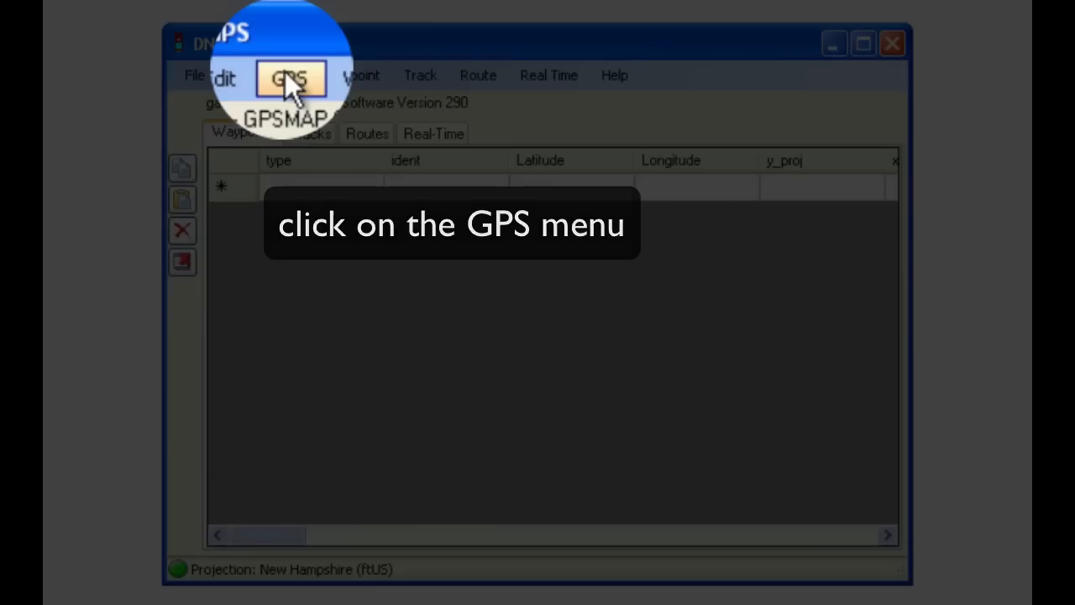
left_click(286, 73)
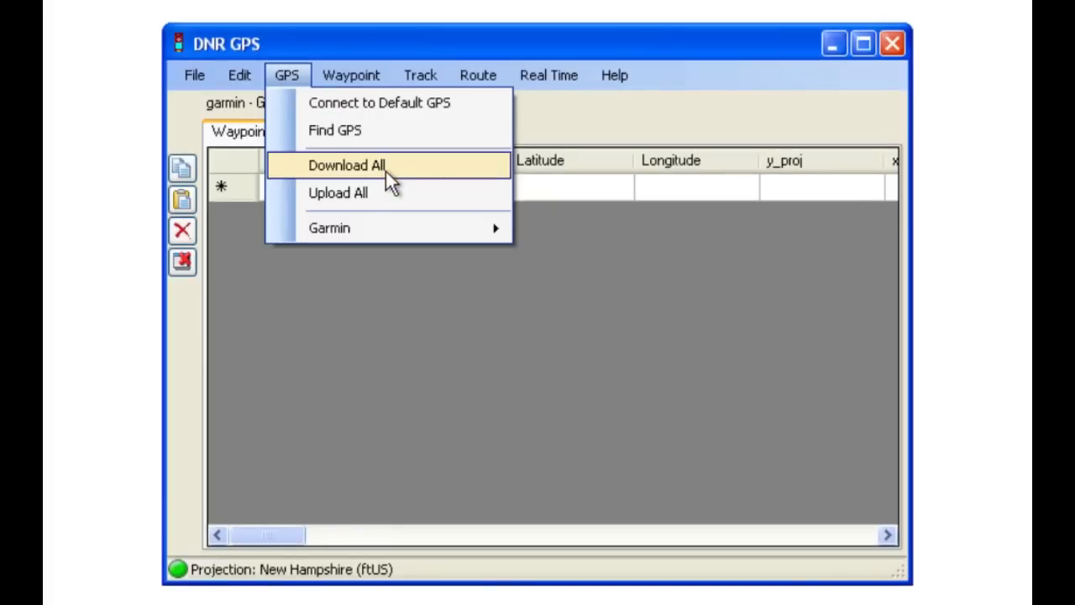
left_click(346, 165)
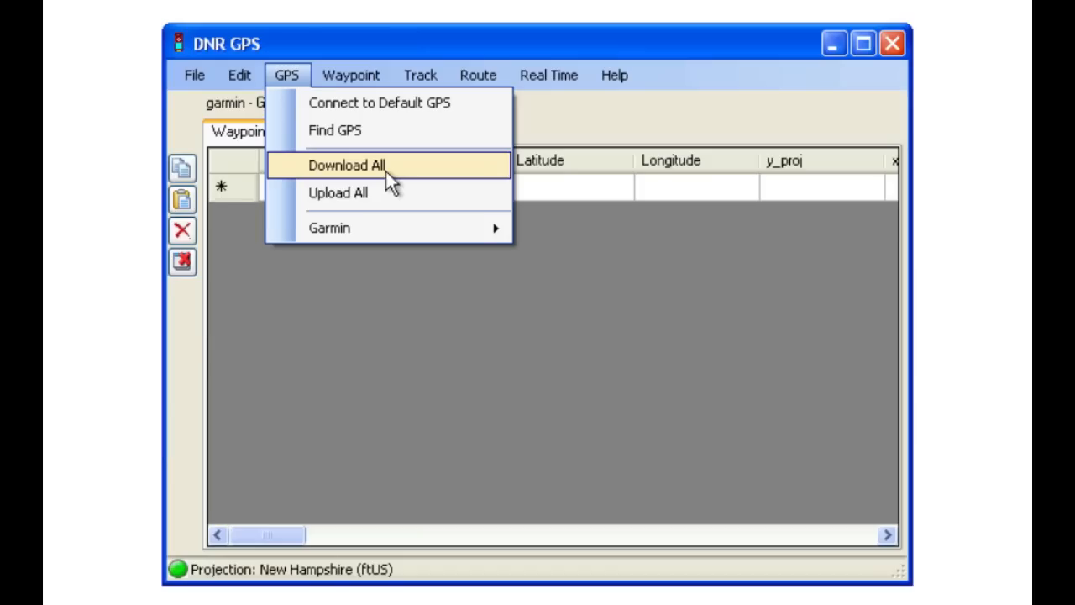
left_click(346, 165)
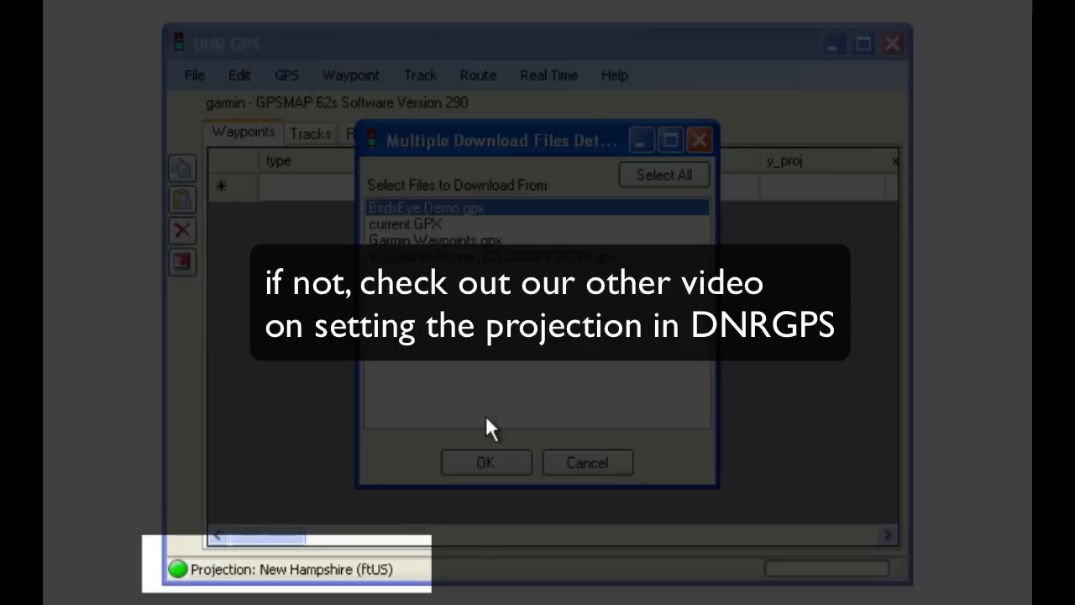
Download the Waypoints .gpx file so the Placey waypoint appears in the table
left_click(491, 255)
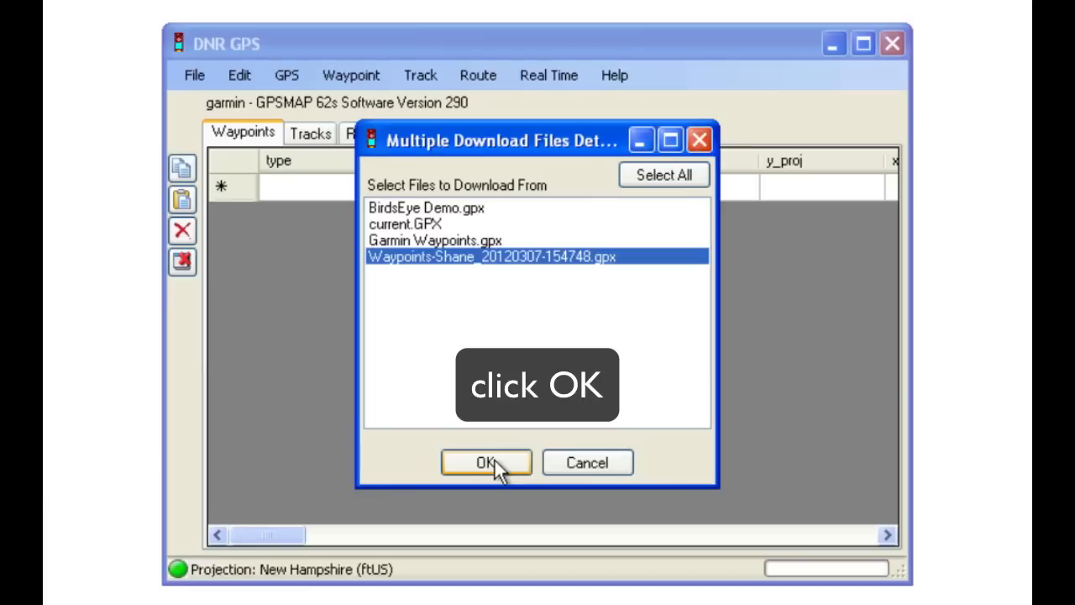
left_click(487, 462)
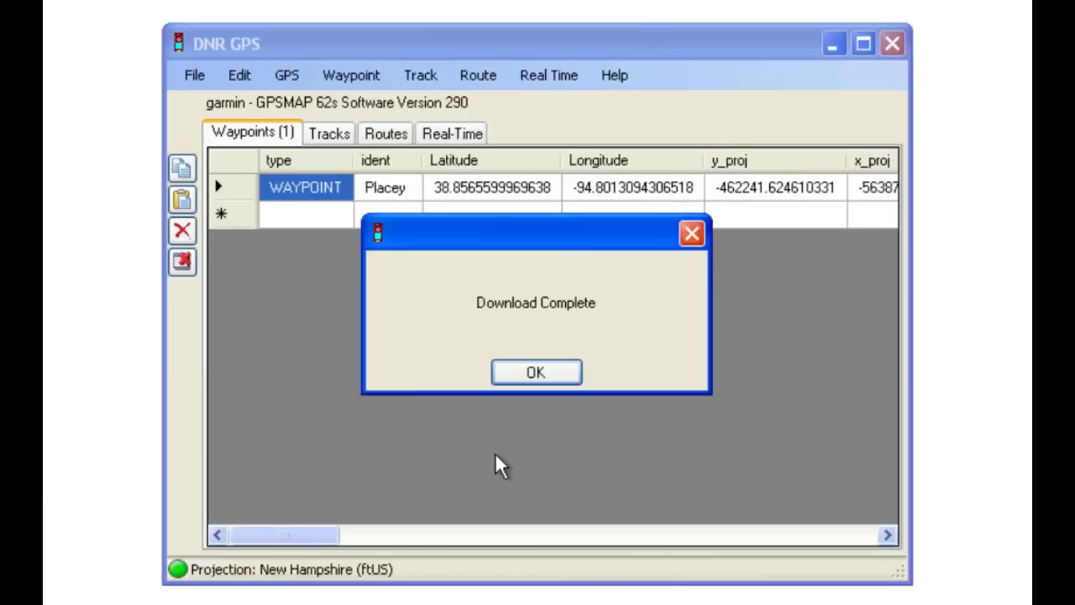
mouse_move(535, 372)
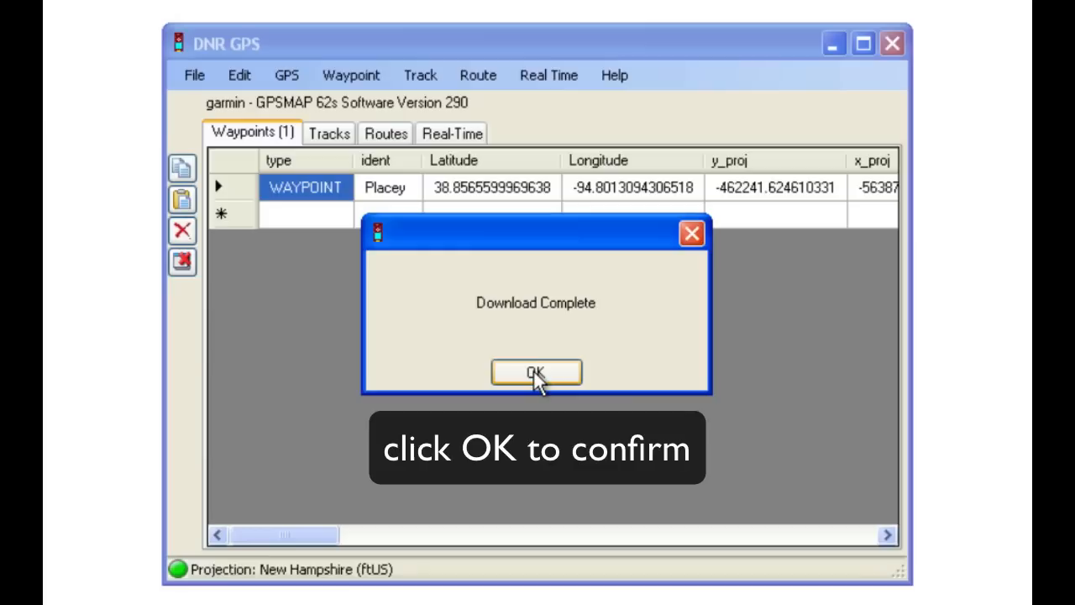
left_click(536, 373)
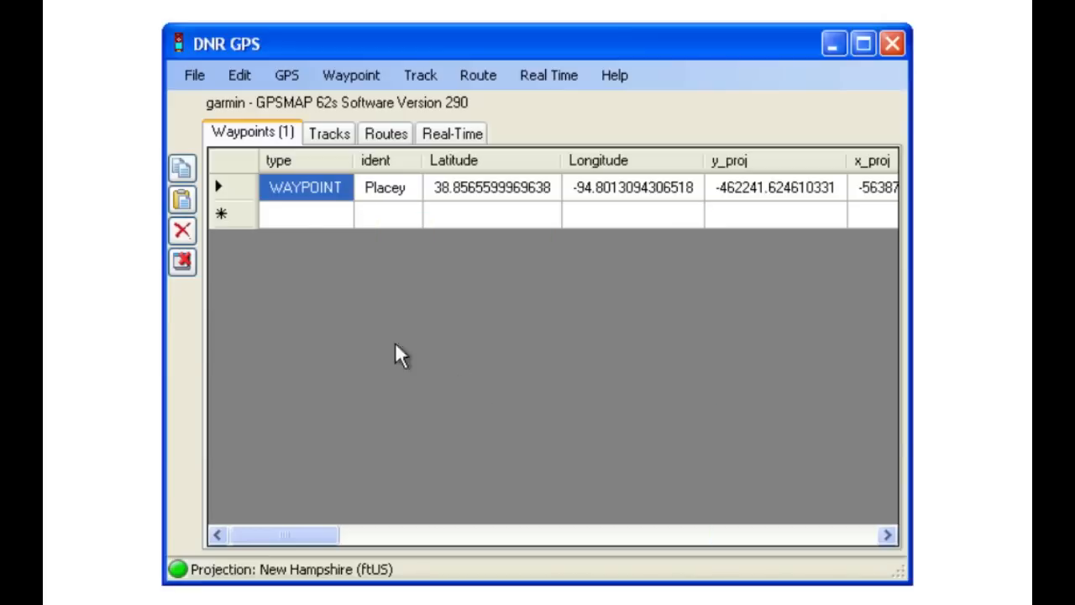
left_click(195, 74)
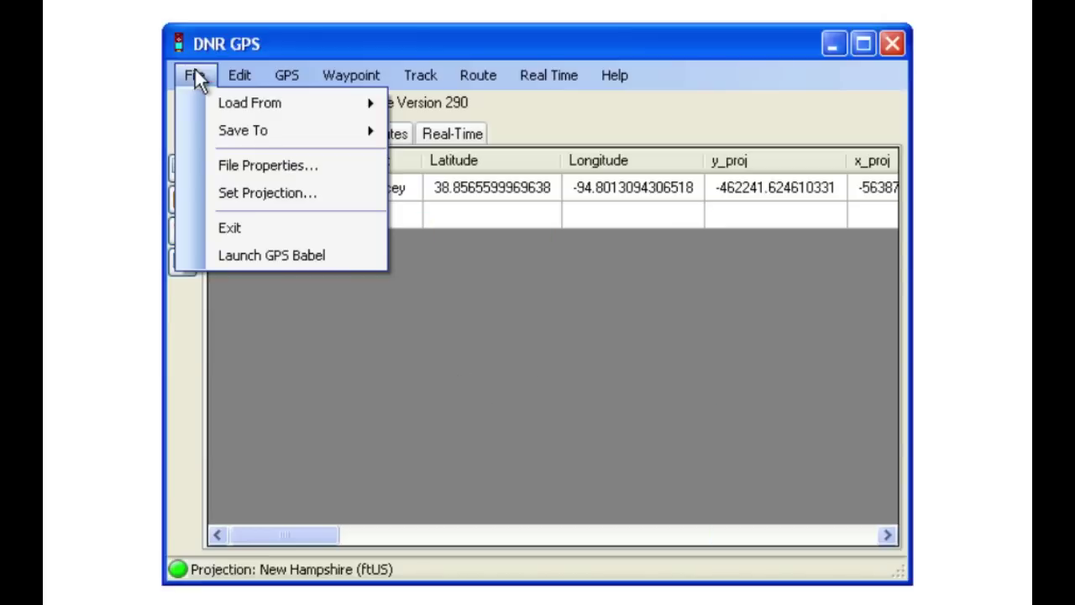
mouse_move(242, 131)
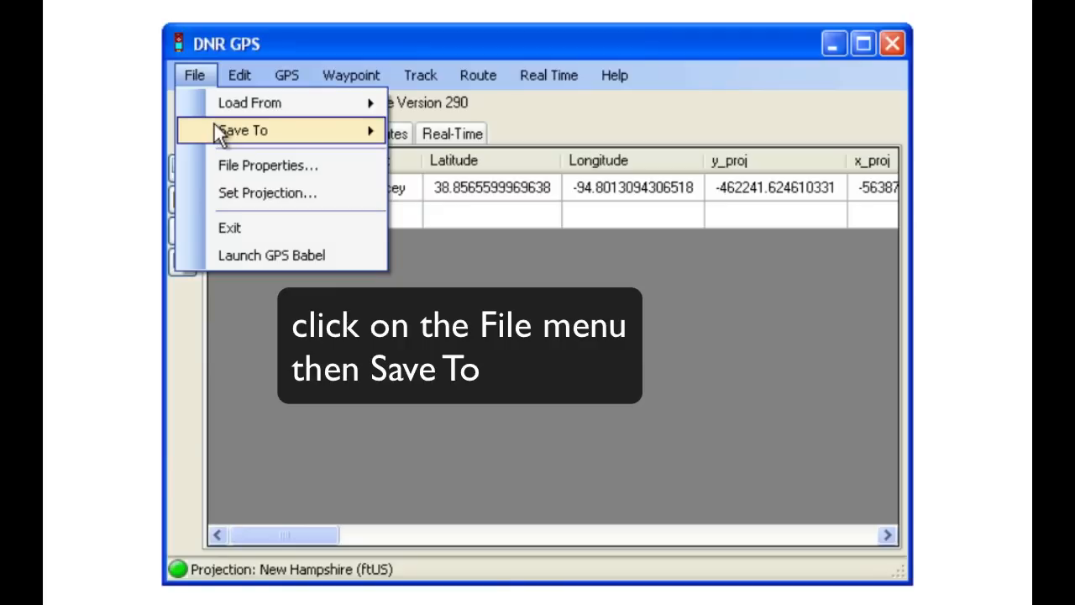
left_click(243, 131)
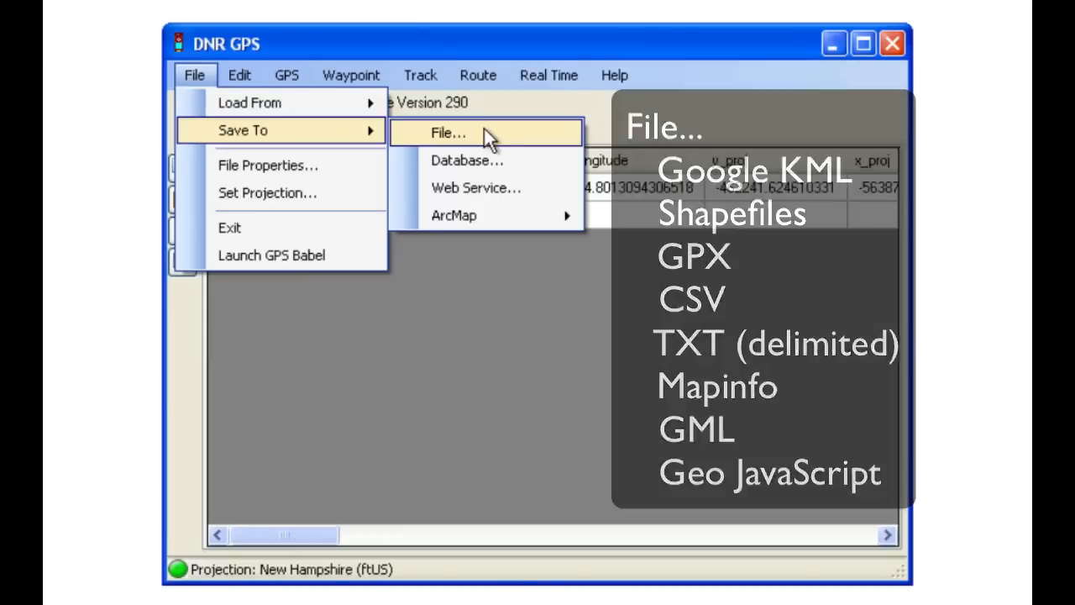
mouse_move(467, 161)
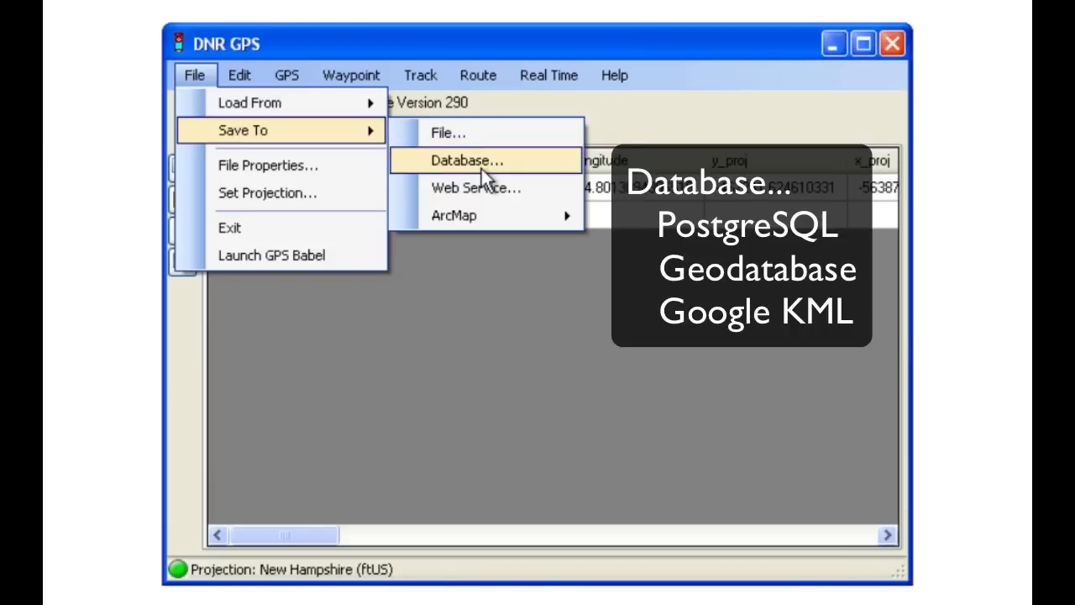
mouse_move(477, 188)
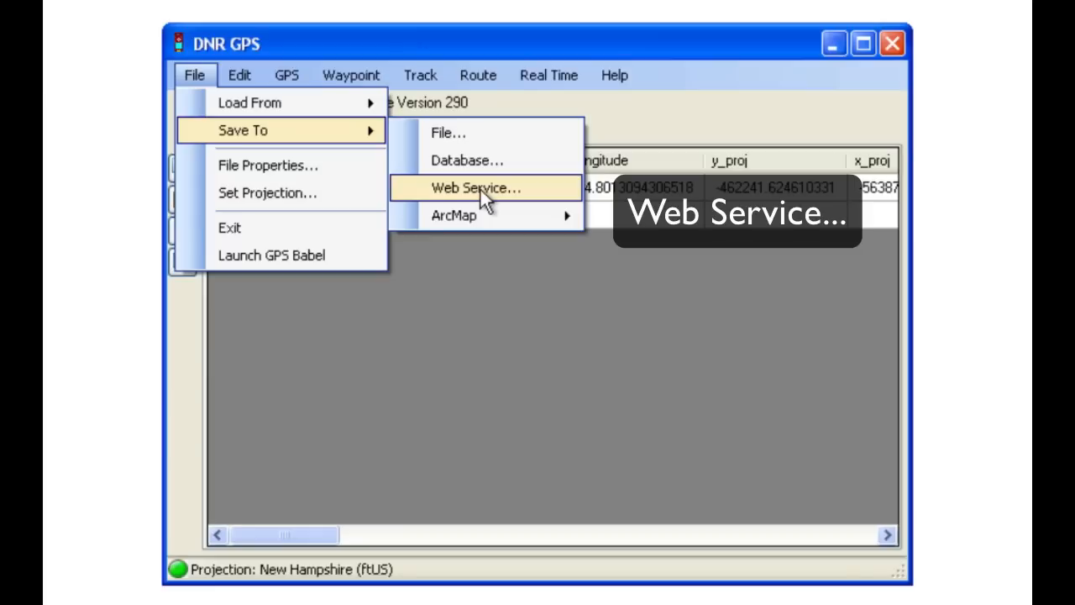
mouse_move(454, 215)
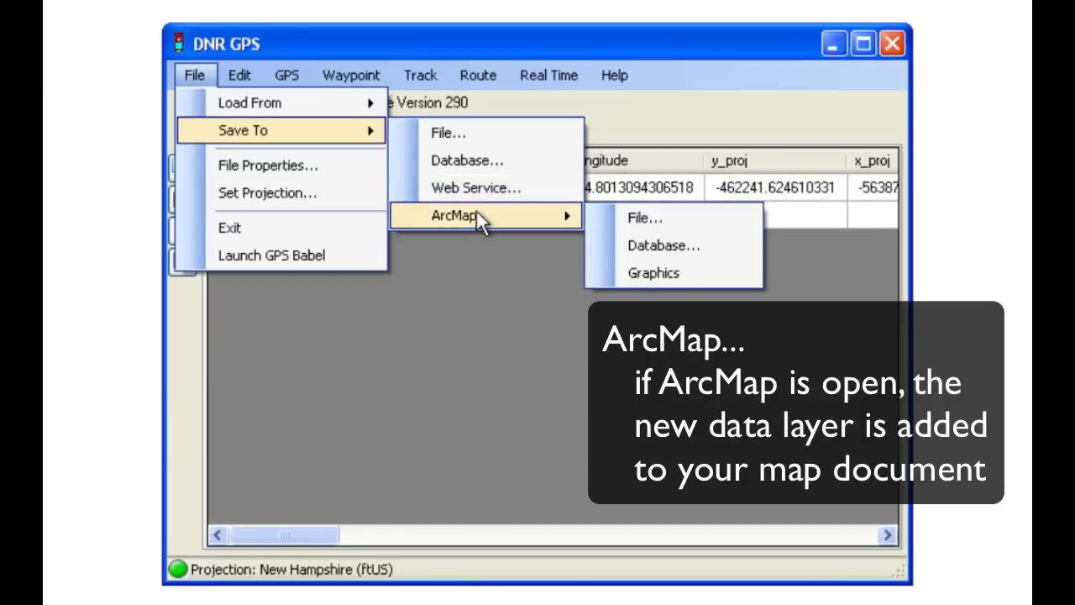
left_click(195, 74)
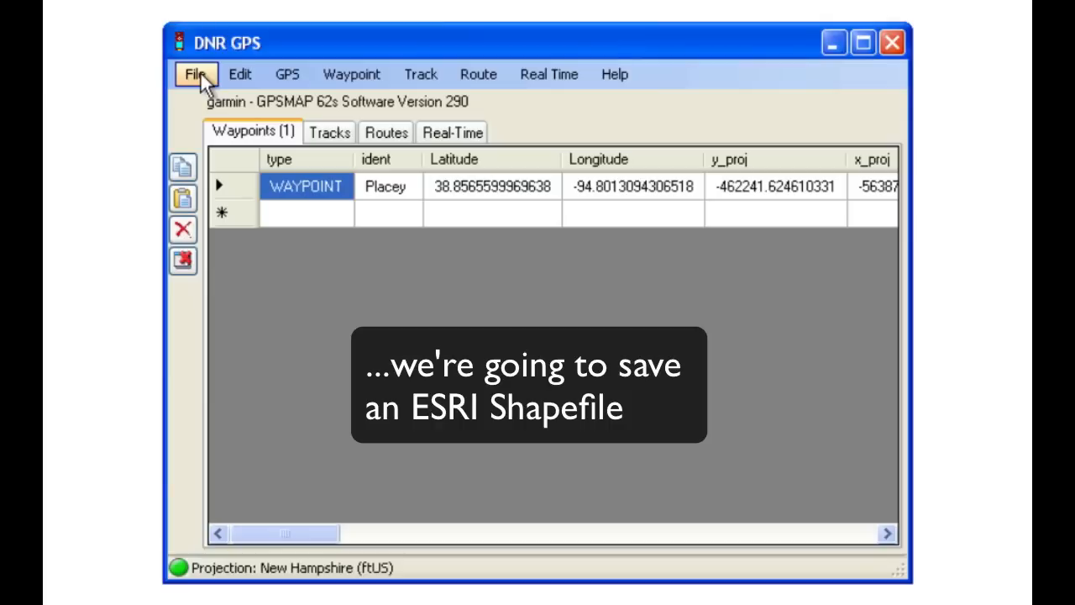
Bring up the File menu's Save To options for exporting the waypoint
left_click(195, 74)
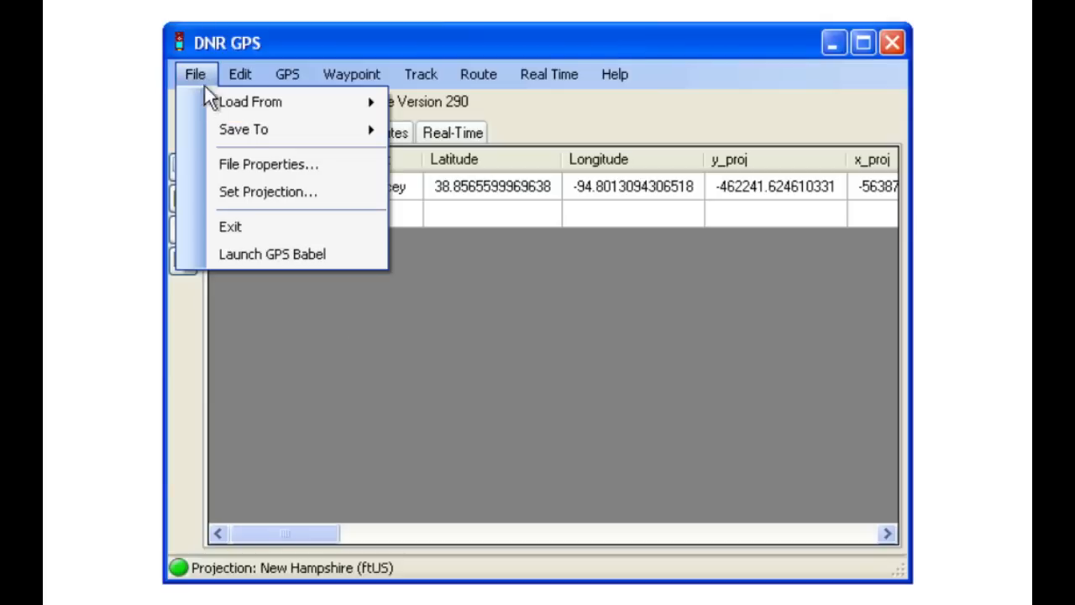
mouse_move(243, 129)
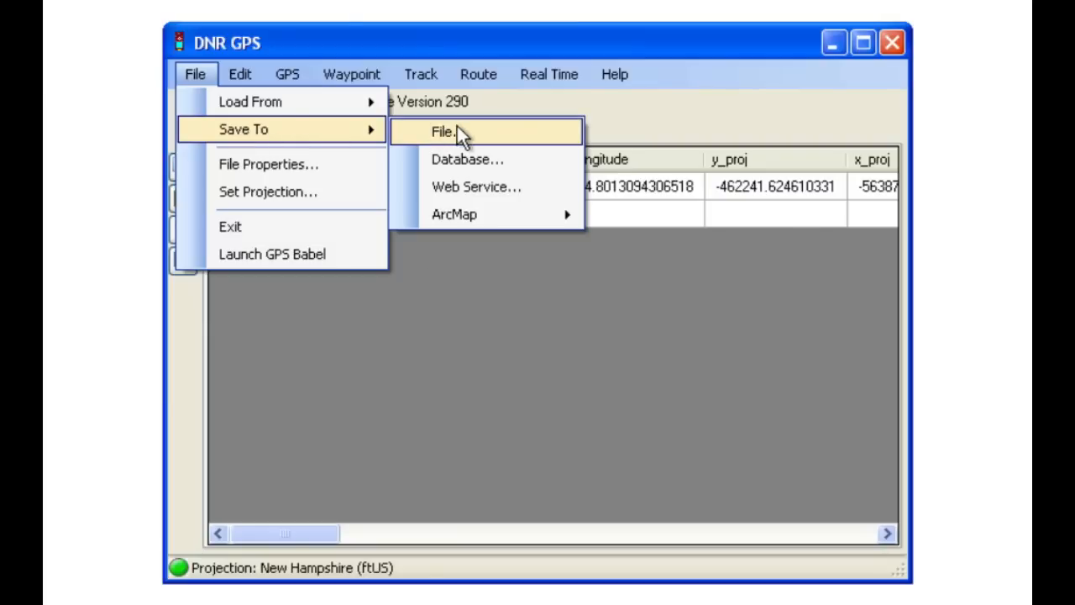
Save the waypoint as ESRI shapefile 'demopoints' in C:\Temp
left_click(444, 131)
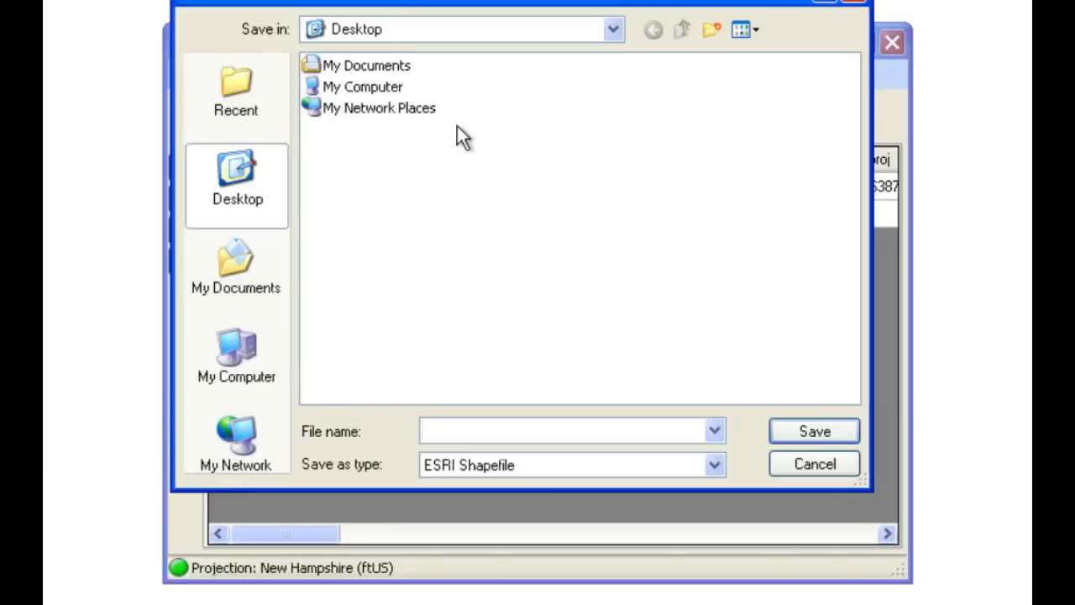
left_click(363, 88)
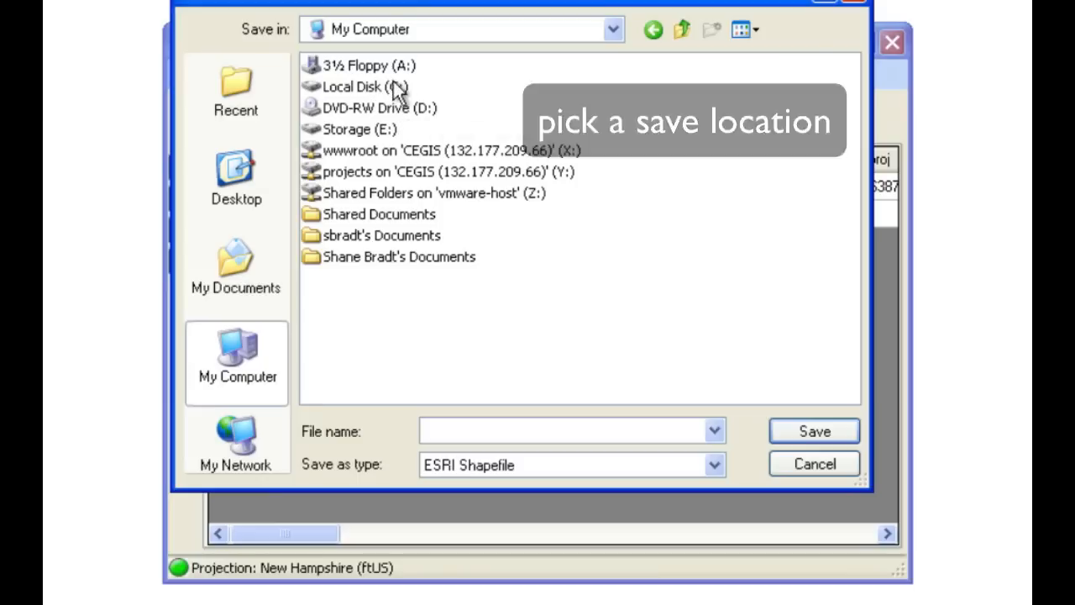
double_click(356, 88)
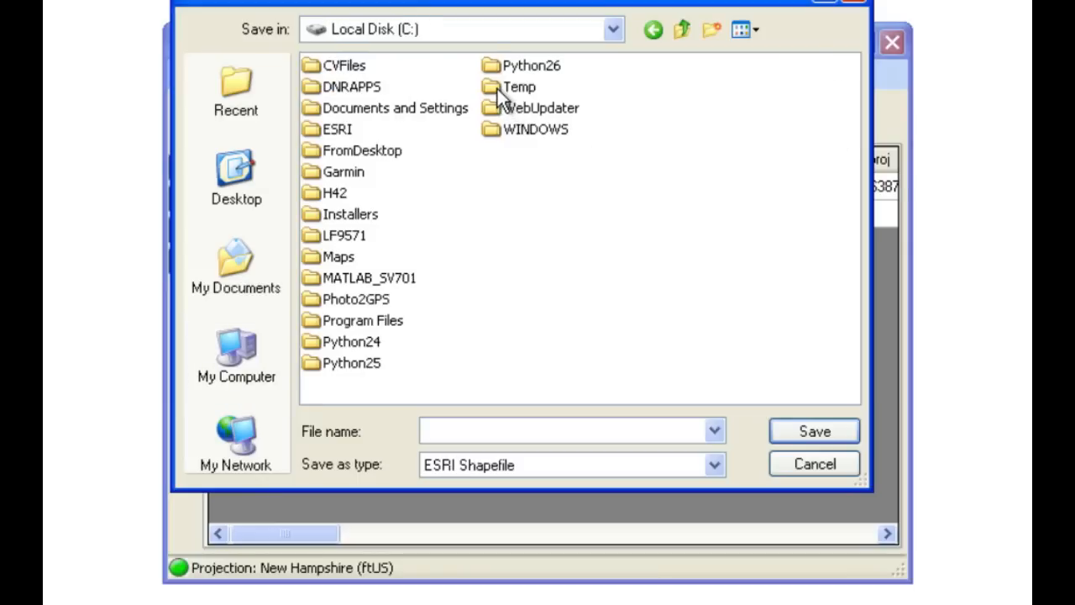
double_click(521, 87)
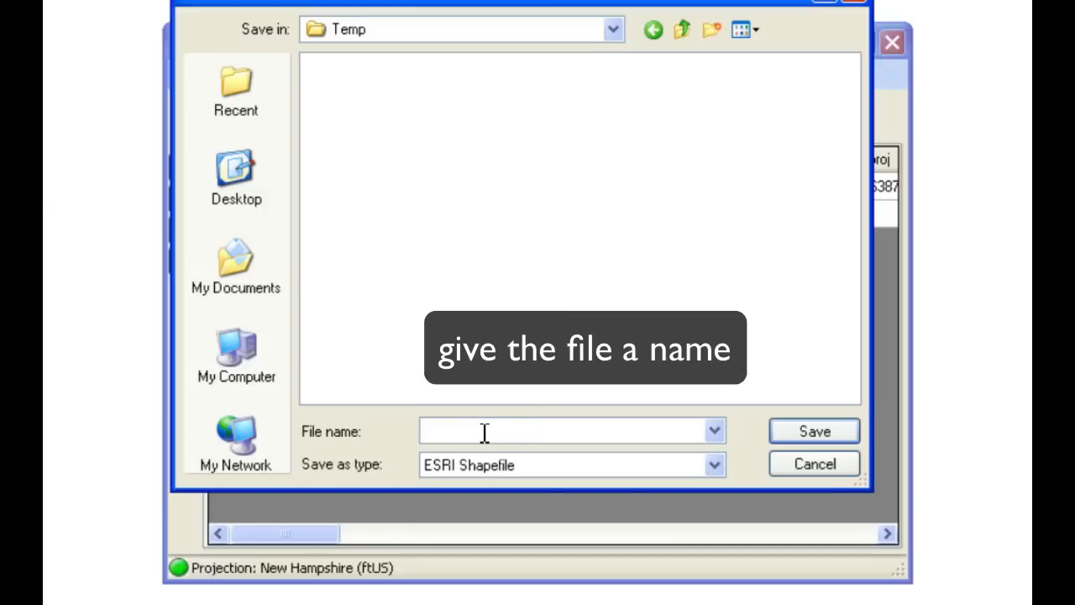
type("demopoin")
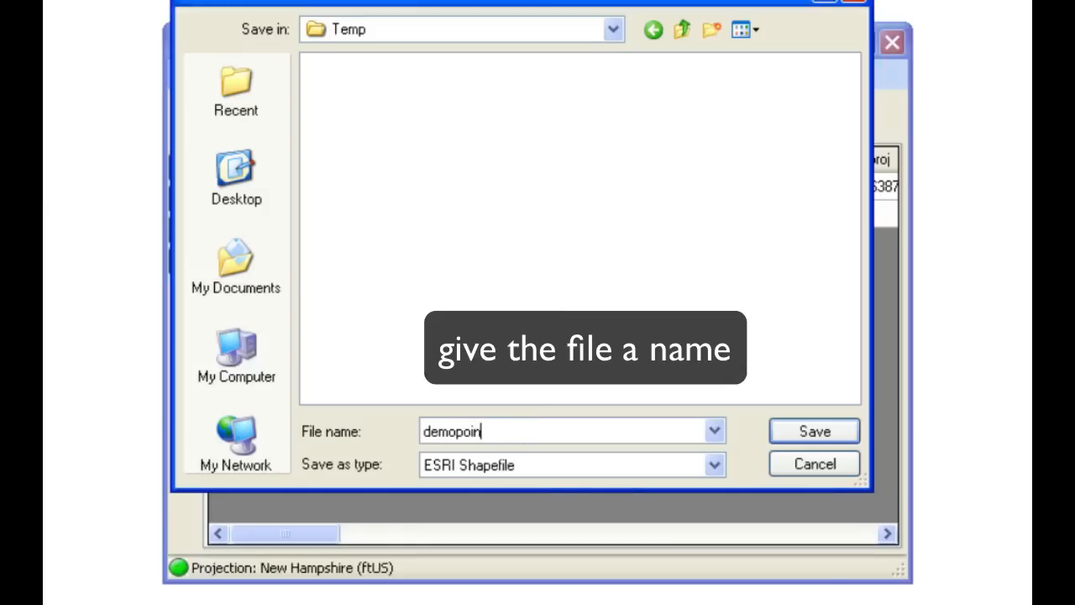
type("ts")
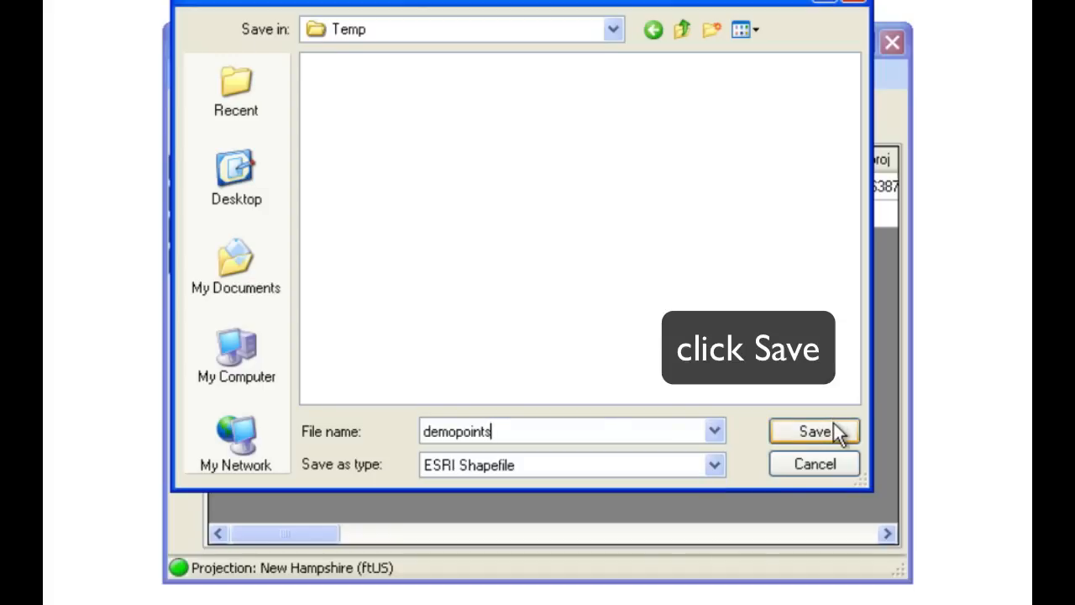
left_click(813, 430)
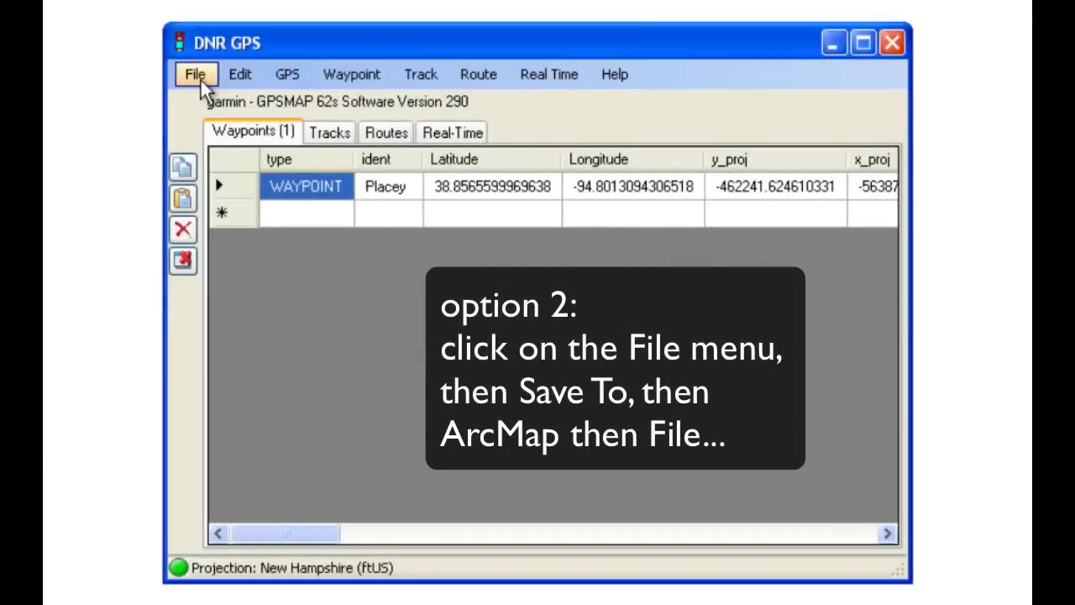
Save the waypoint via ArcMap as 'demopoints2' in Temp, adding it as an ArcMap layer
left_click(194, 74)
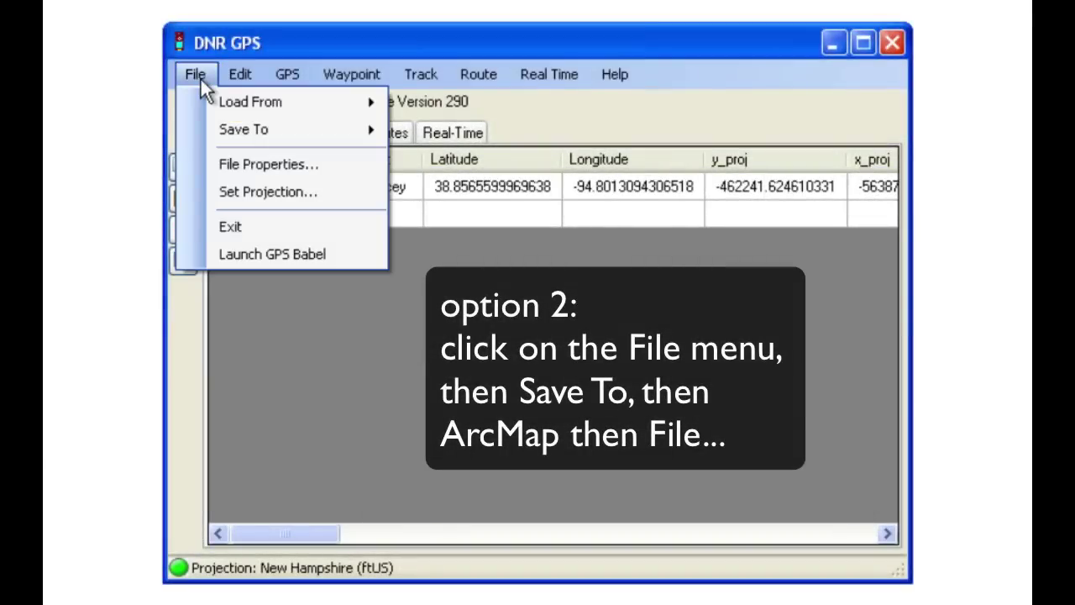
mouse_move(244, 129)
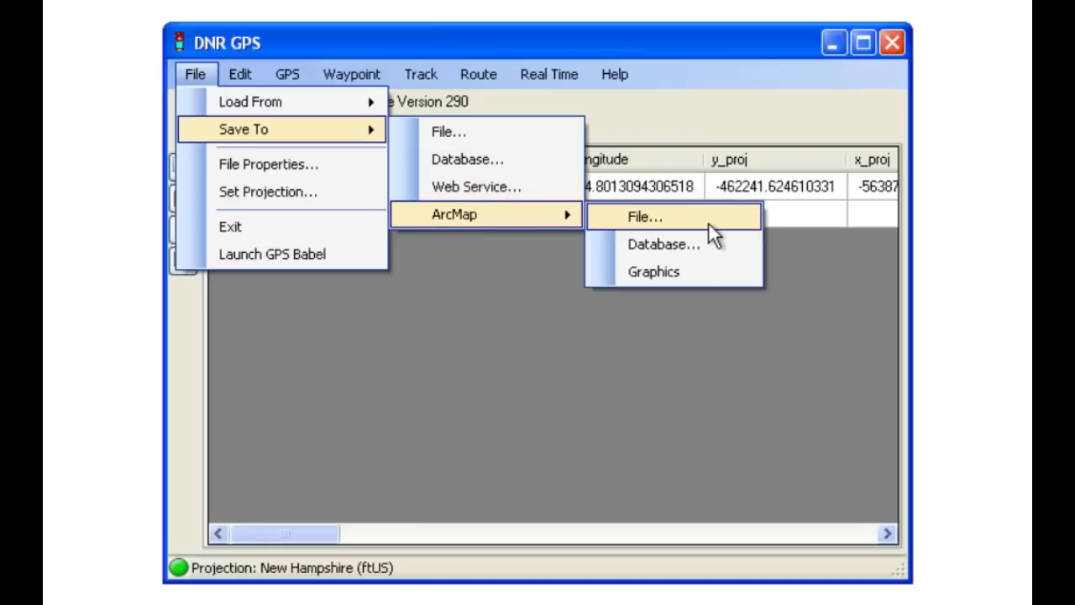
left_click(645, 217)
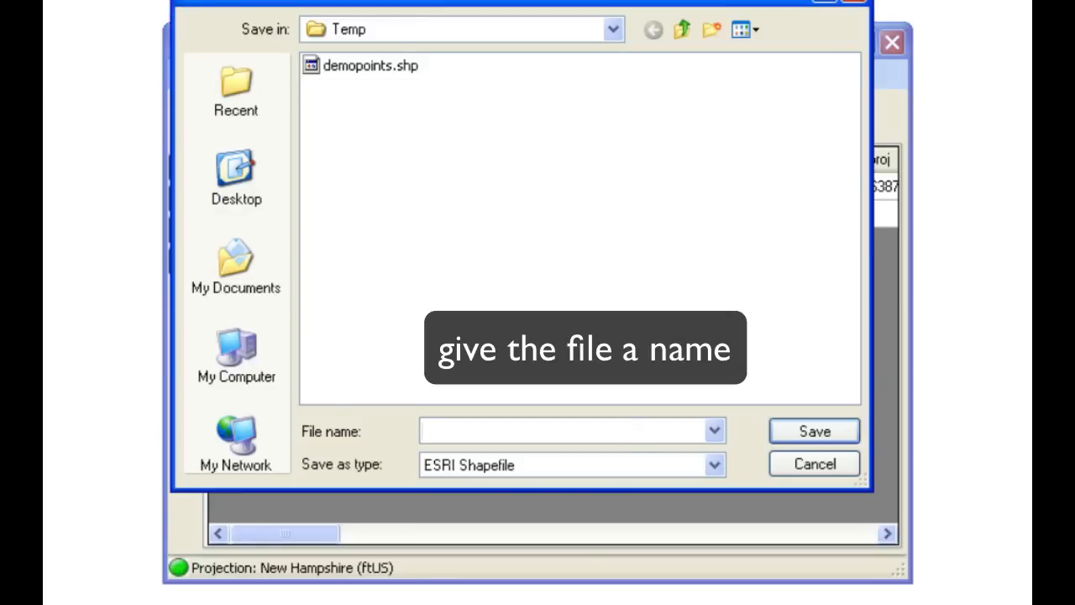
type("demopoints2")
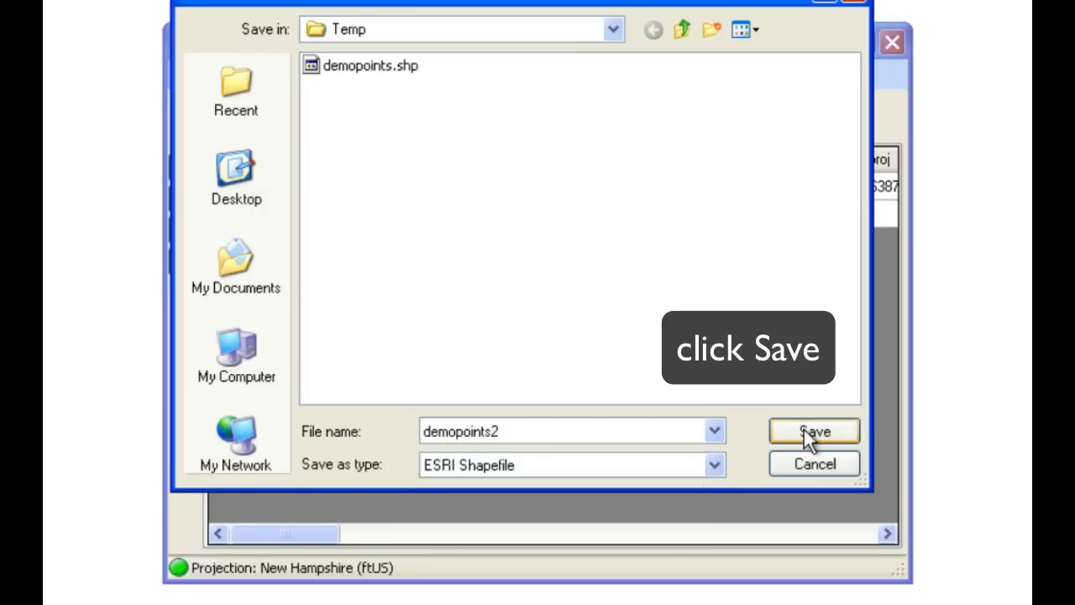
left_click(813, 430)
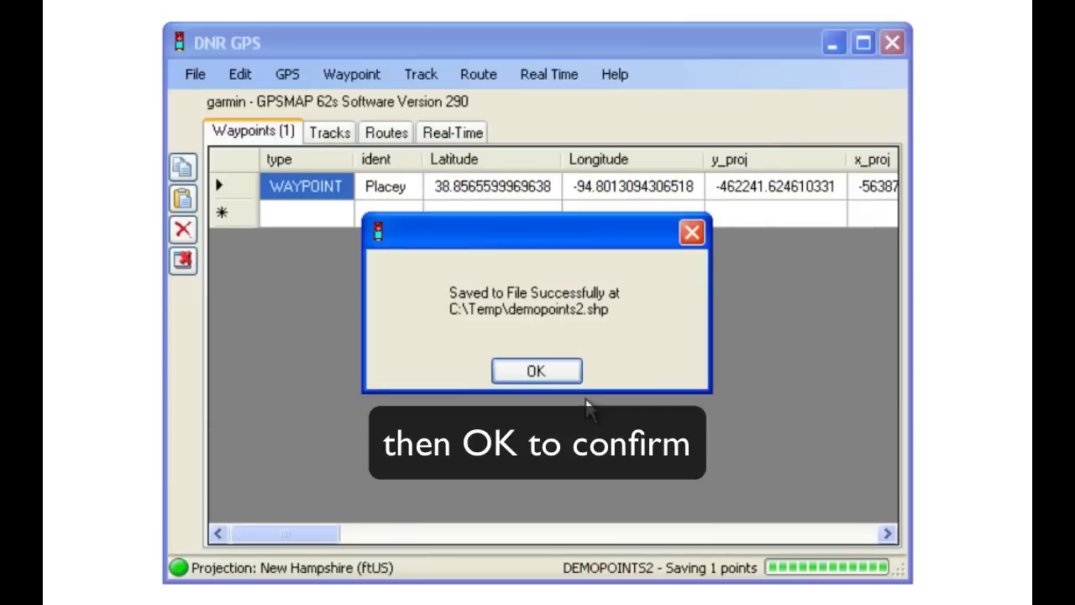
left_click(536, 371)
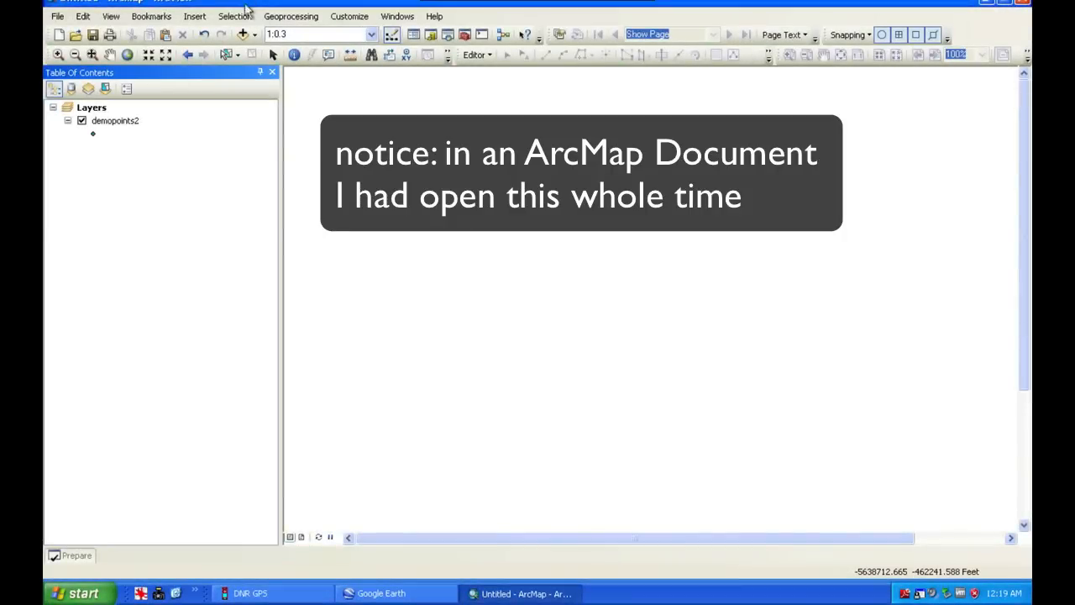